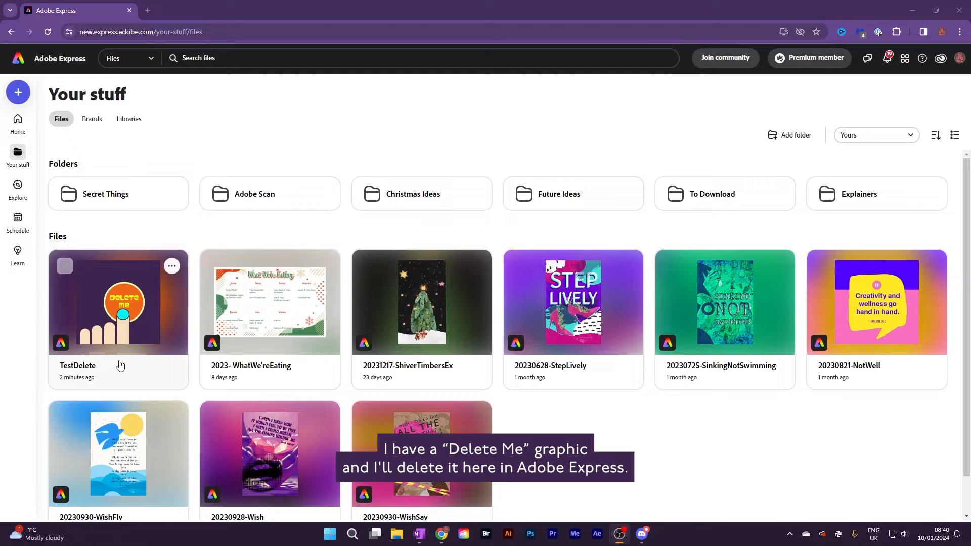
Reveal the More options menu for the TestDelete graphic in Your stuff.
left_click(172, 266)
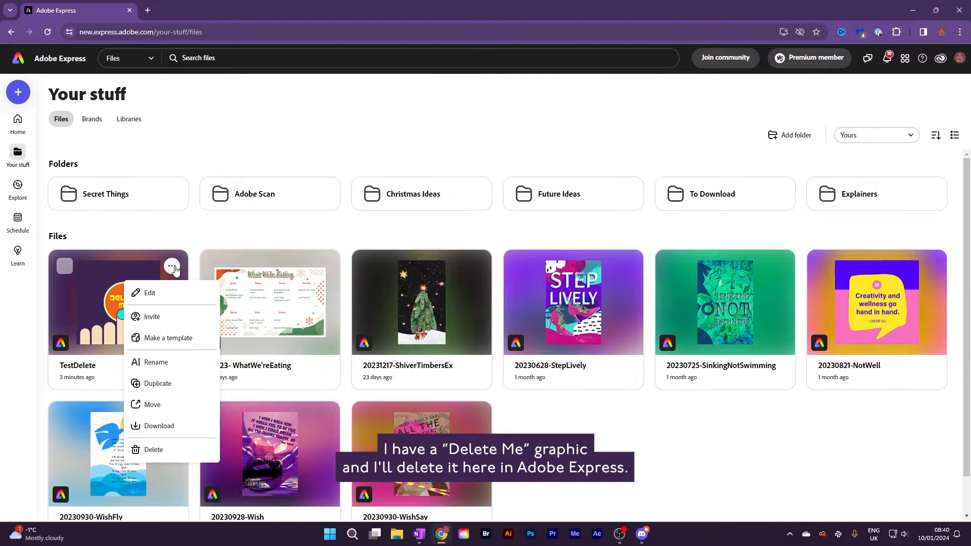
mouse_move(162, 453)
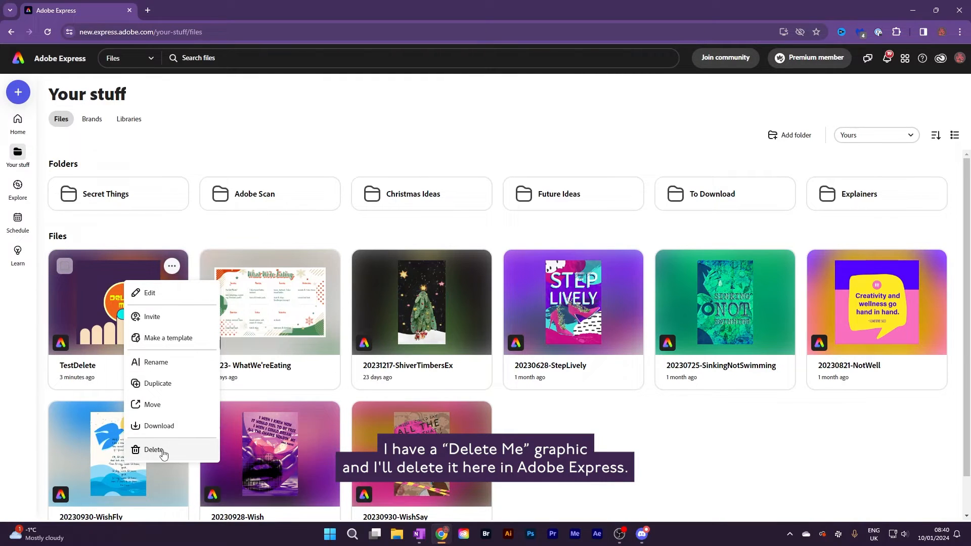
Choose Delete for TestDelete and follow the Adobe Cloud storage link to the deleted-files location.
left_click(154, 449)
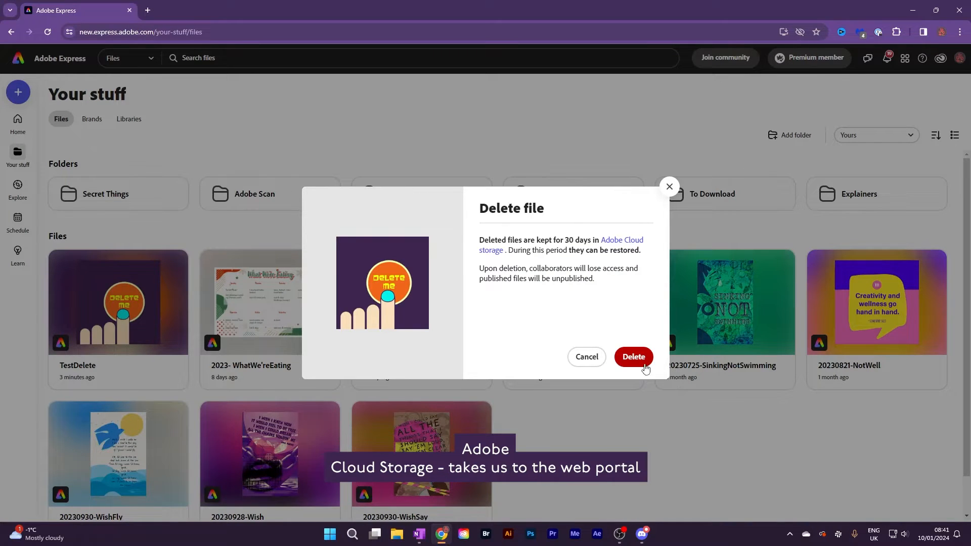
mouse_move(613, 242)
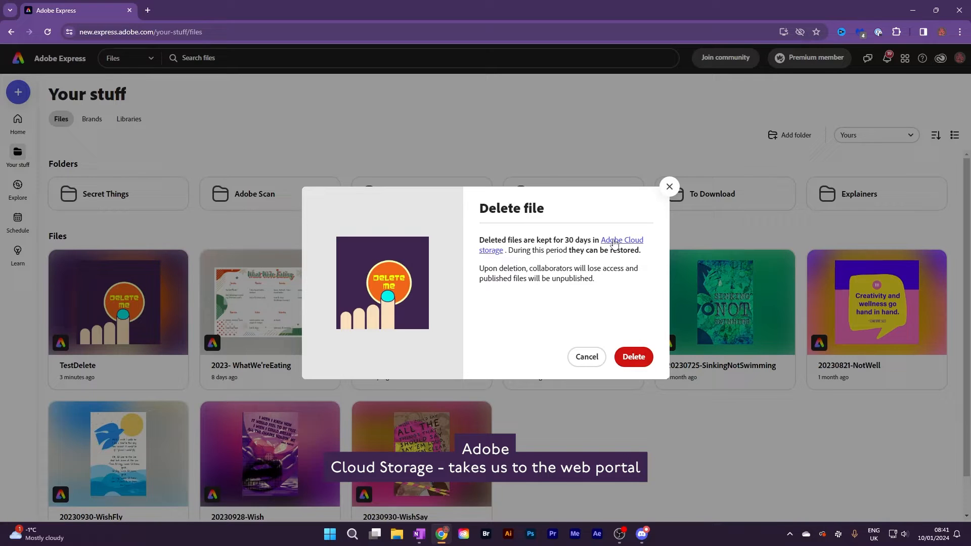
mouse_move(614, 242)
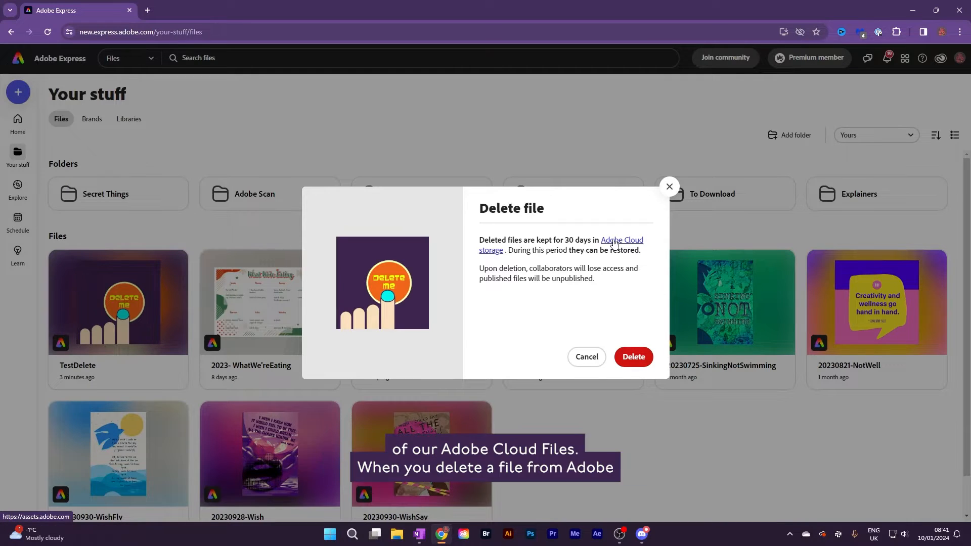
left_click(622, 241)
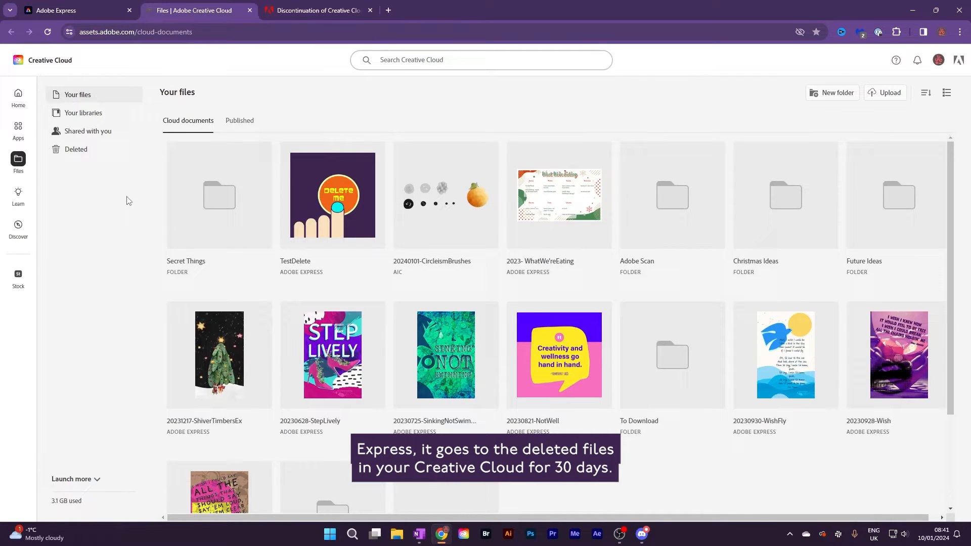
mouse_move(122, 162)
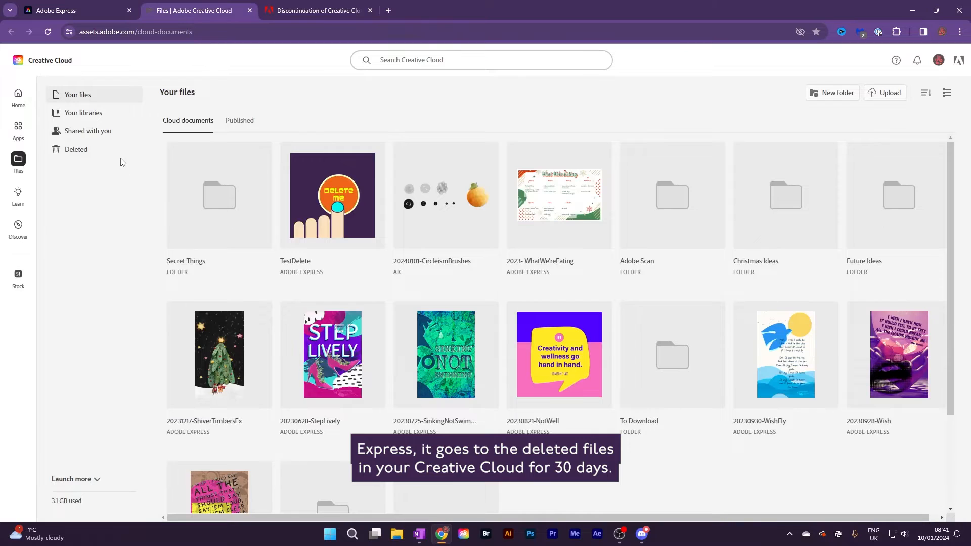
mouse_move(118, 85)
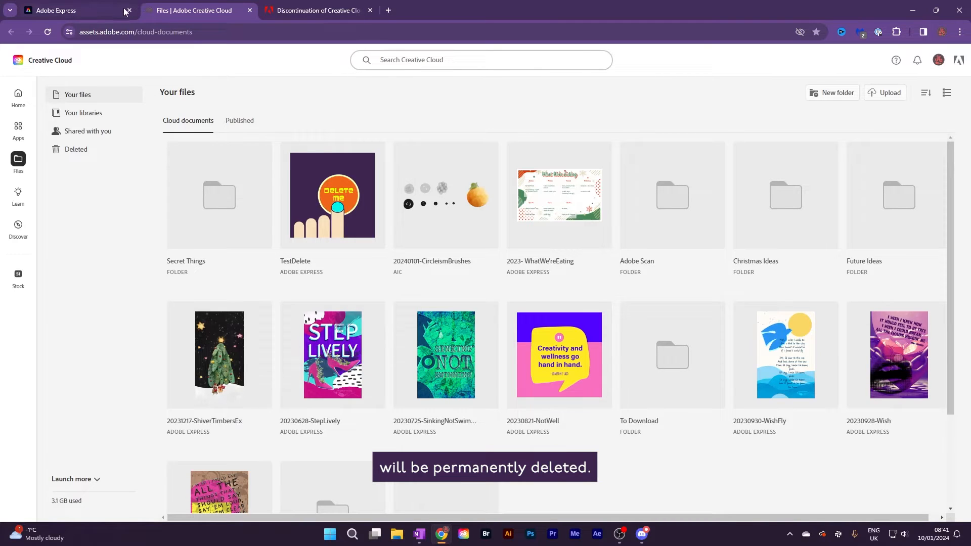
Back in Adobe Express, confirm the deletion of the TestDelete graphic.
left_click(67, 10)
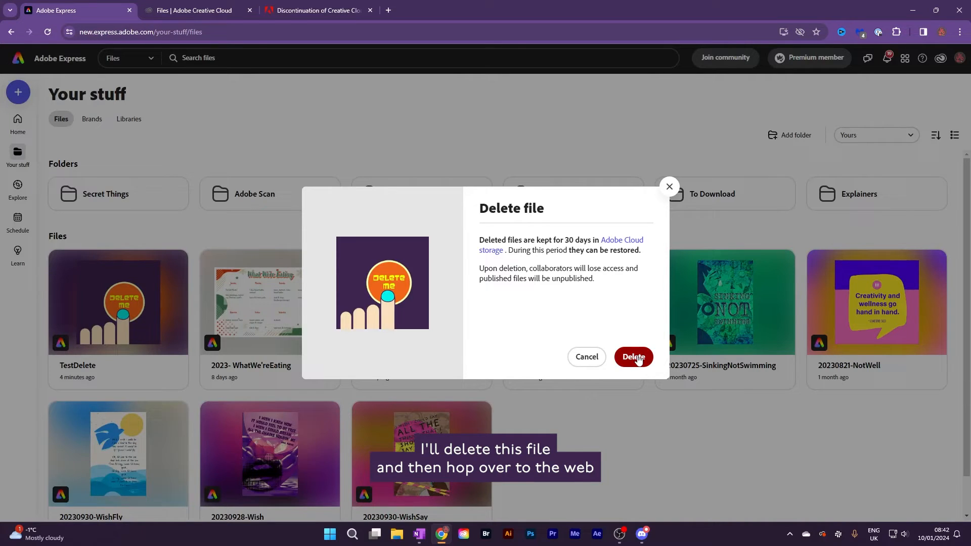
left_click(634, 357)
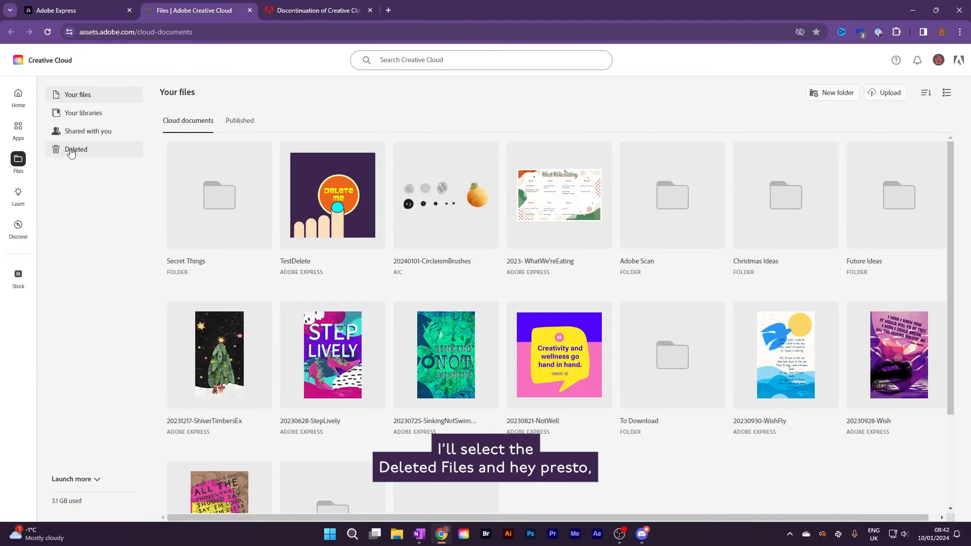
Show the Creative Cloud Deleted section listing TestDelete, removed after 30 days.
left_click(76, 150)
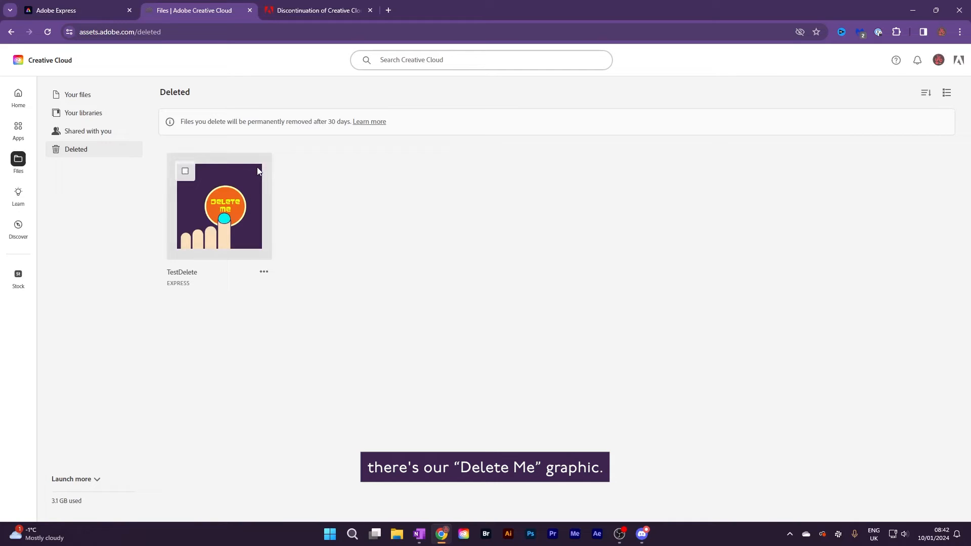
mouse_move(321, 242)
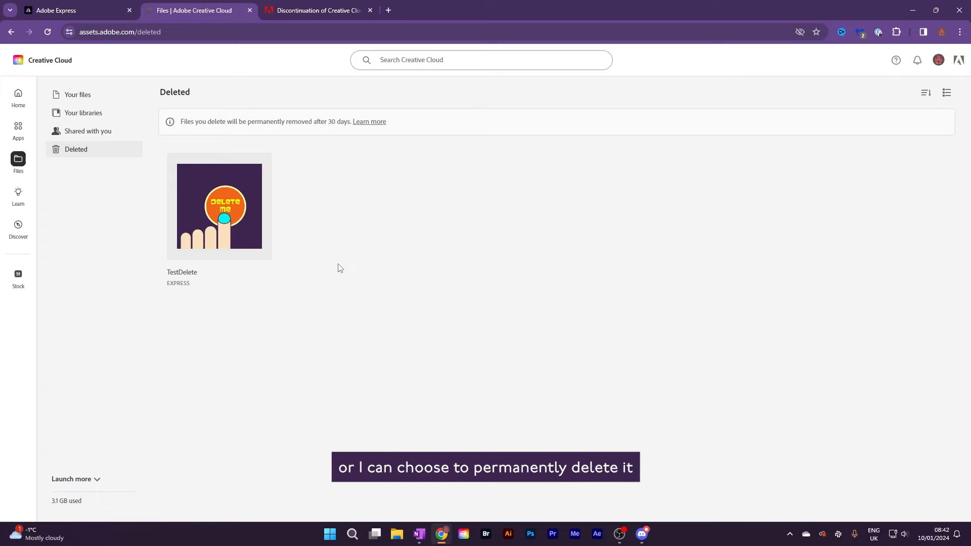
Restore the deleted TestDelete graphic from its options menu.
left_click(262, 272)
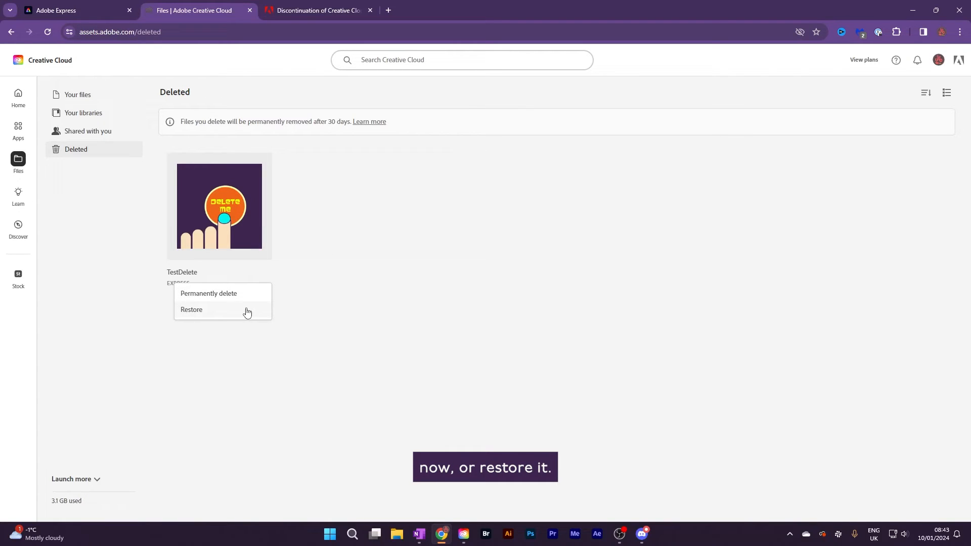
left_click(191, 309)
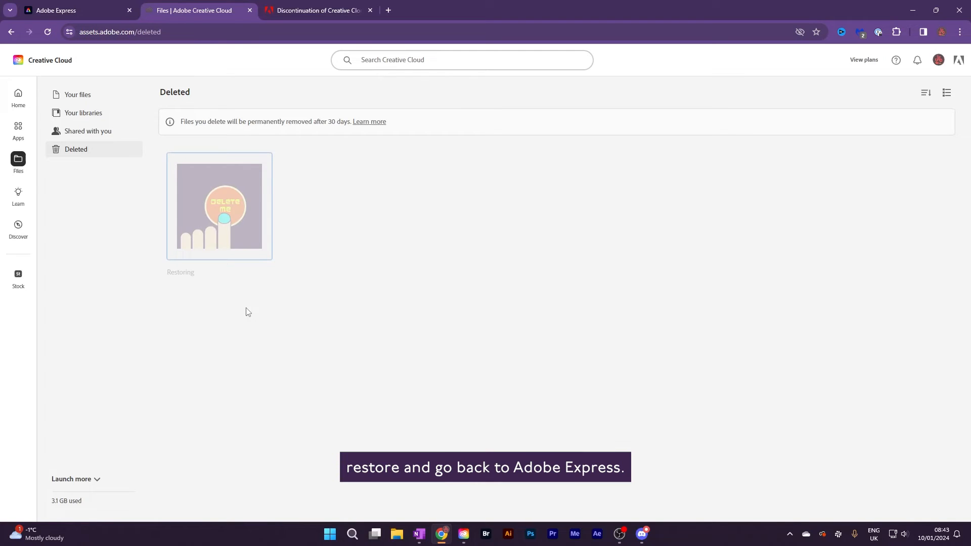